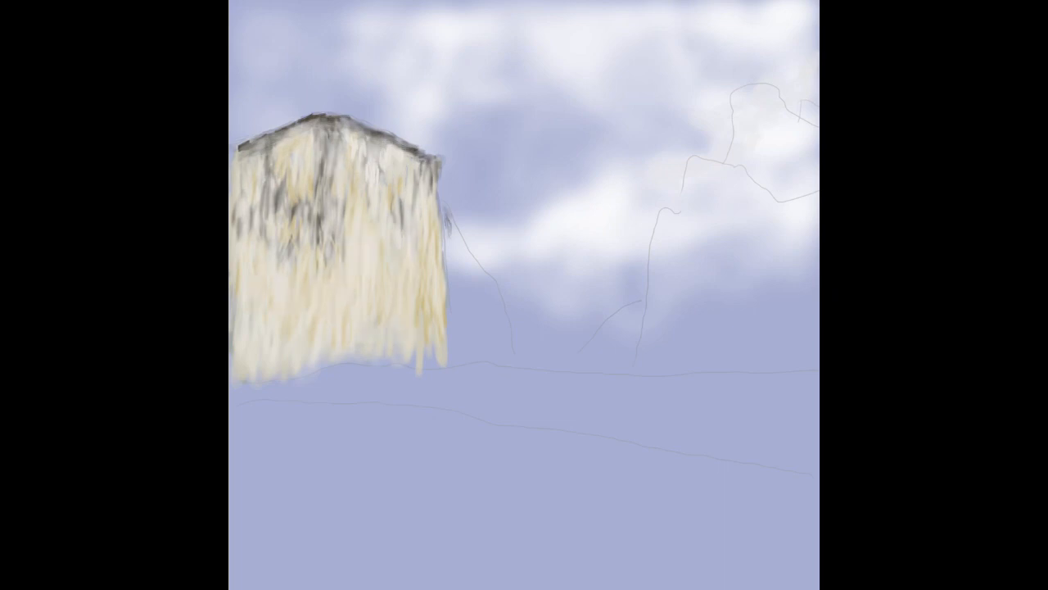
- Brush grey texture strokes down the left granite cliff
drag(450, 205, 455, 360)
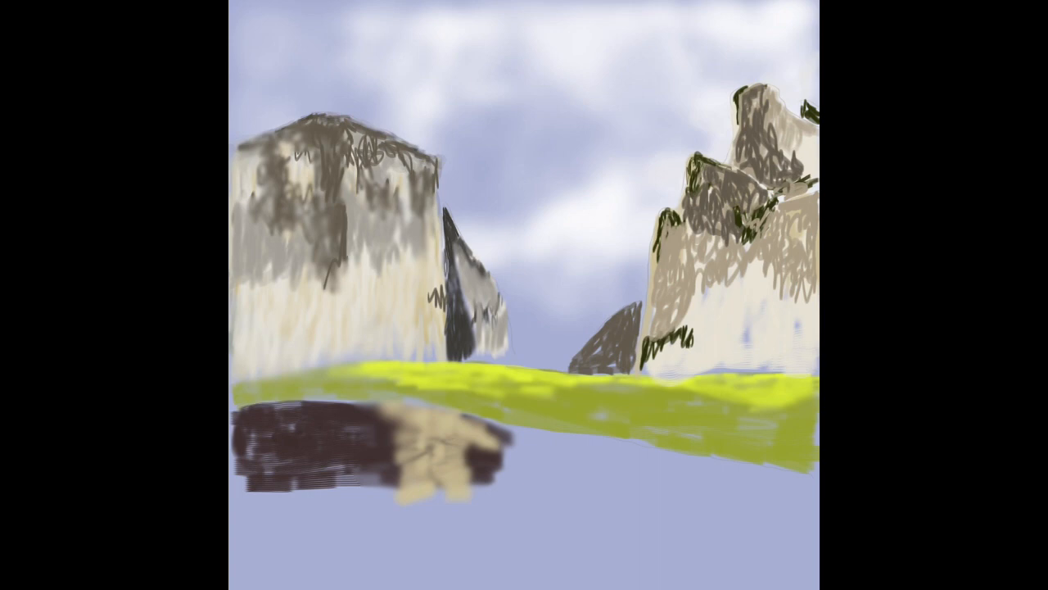
- Brush a near-black streak on the right cliff and dark pines along the meadow
drag(721, 279, 745, 336)
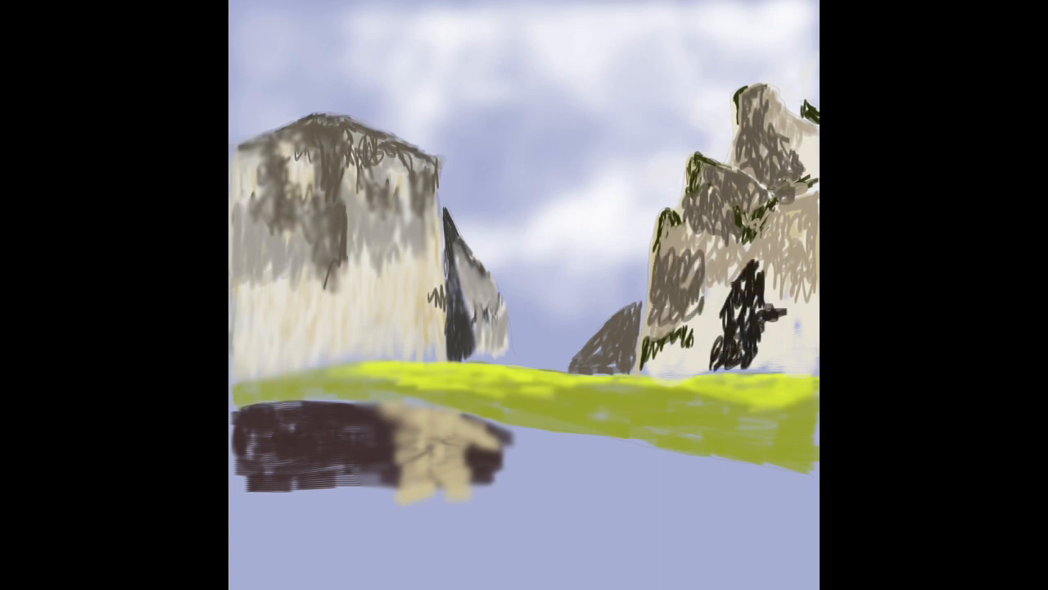
drag(323, 279, 319, 368)
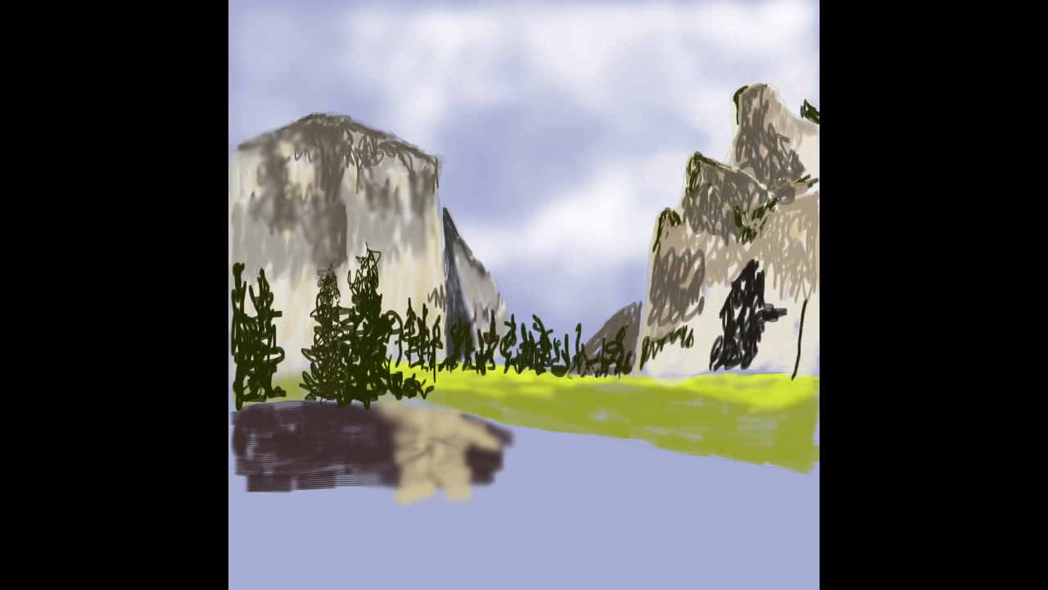
- Paint pines at the right cliff's base and a lake mirroring the cliffs and trees
drag(786, 279, 799, 377)
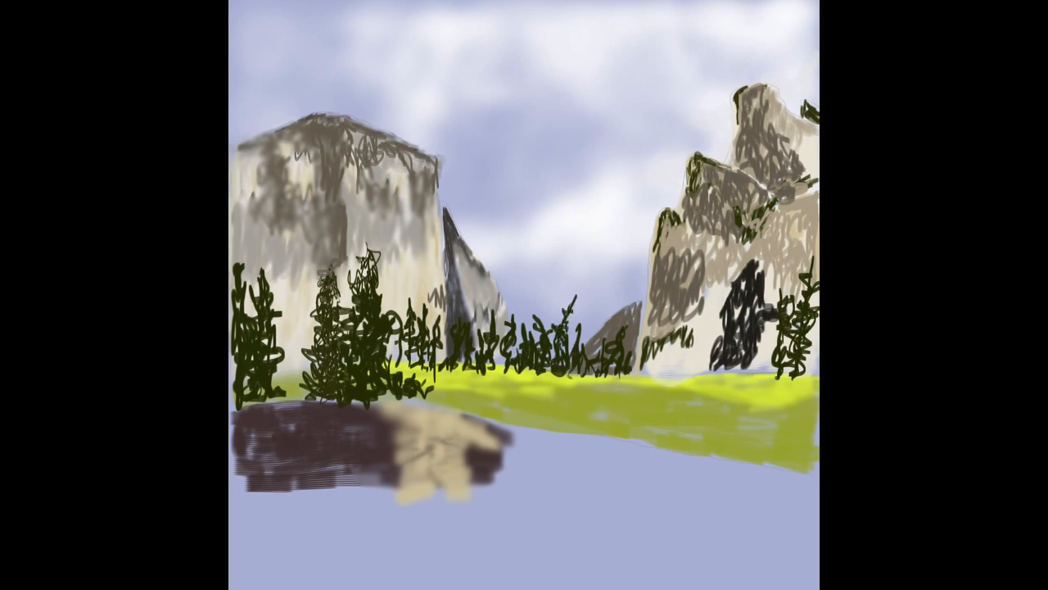
drag(639, 361, 705, 360)
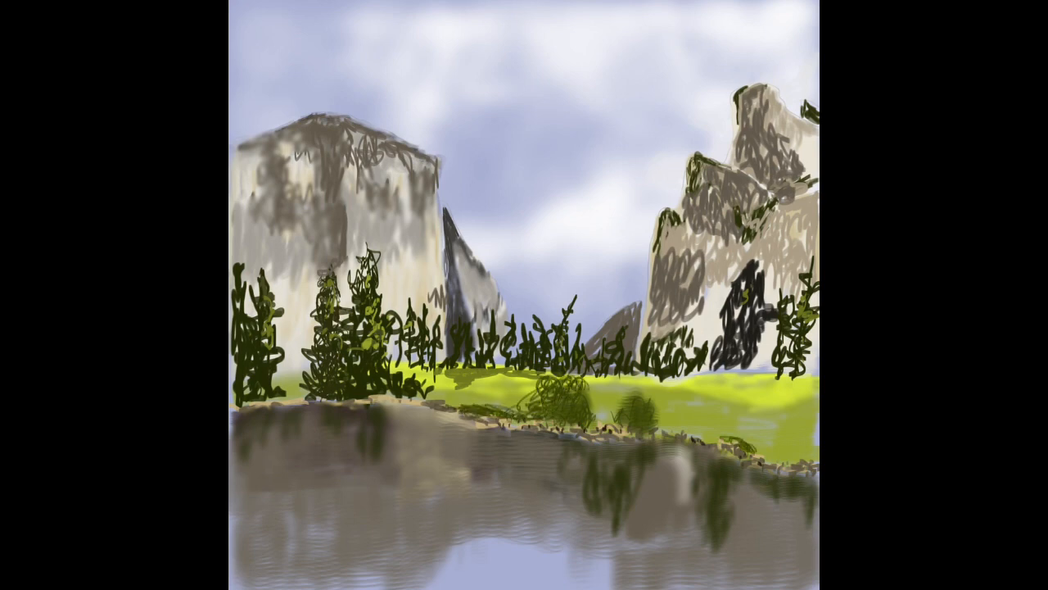
drag(532, 393, 647, 410)
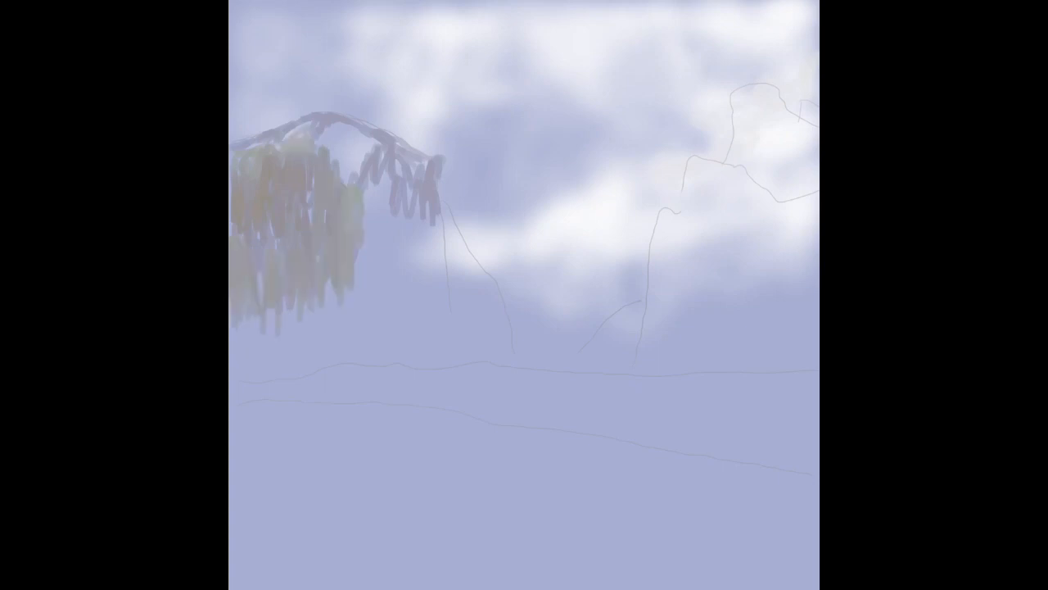
- Brush vertical cream strokes over the left cliff with dark crevices near its top
drag(401, 188, 434, 327)
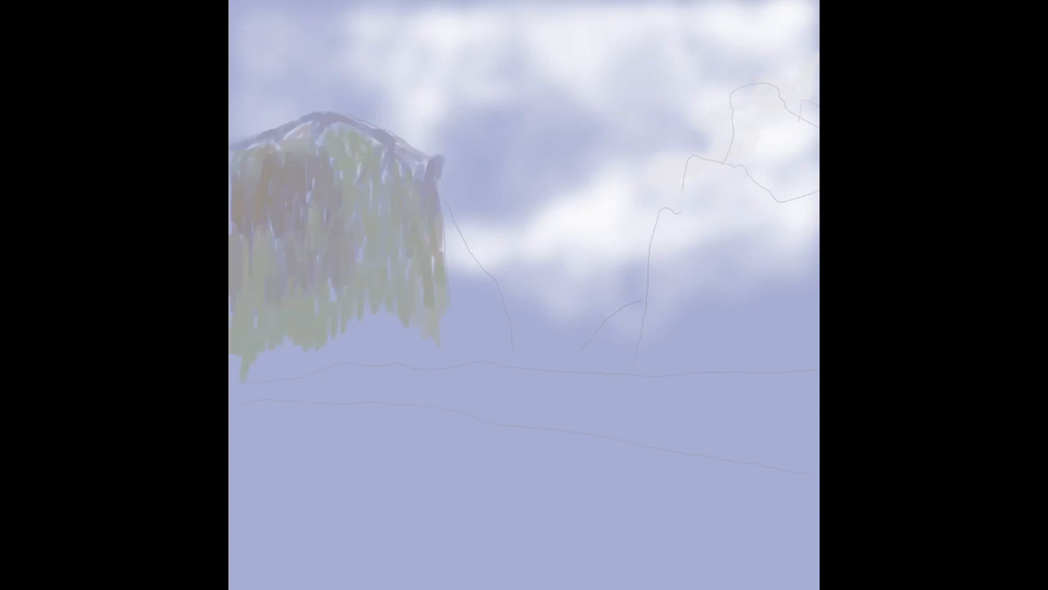
drag(287, 131, 344, 164)
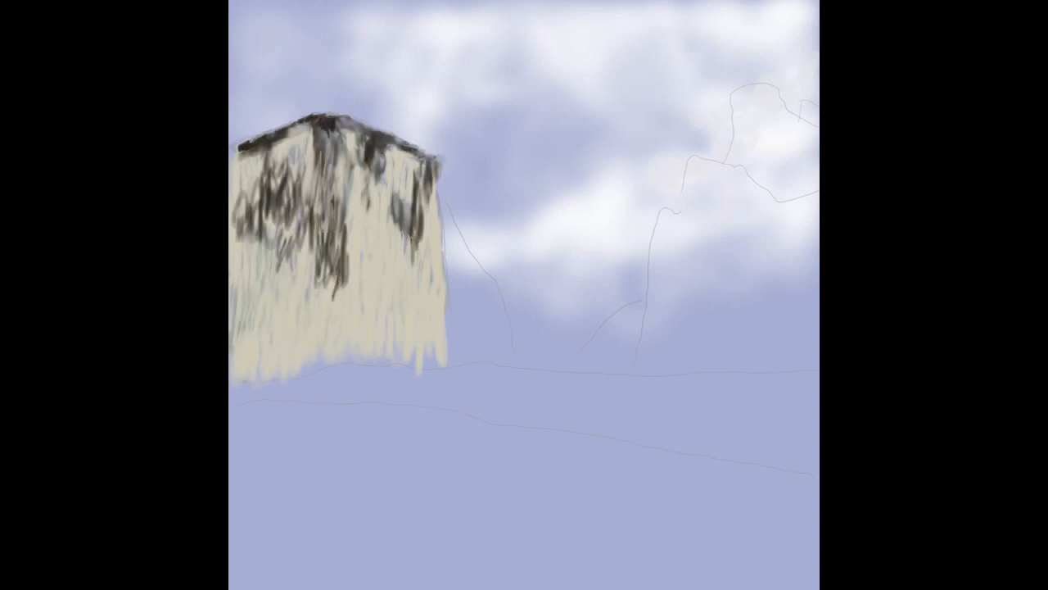
- Shade the left cliff with grey patches, add a small dark cliff, and paint an olive meadow band
drag(394, 188, 418, 327)
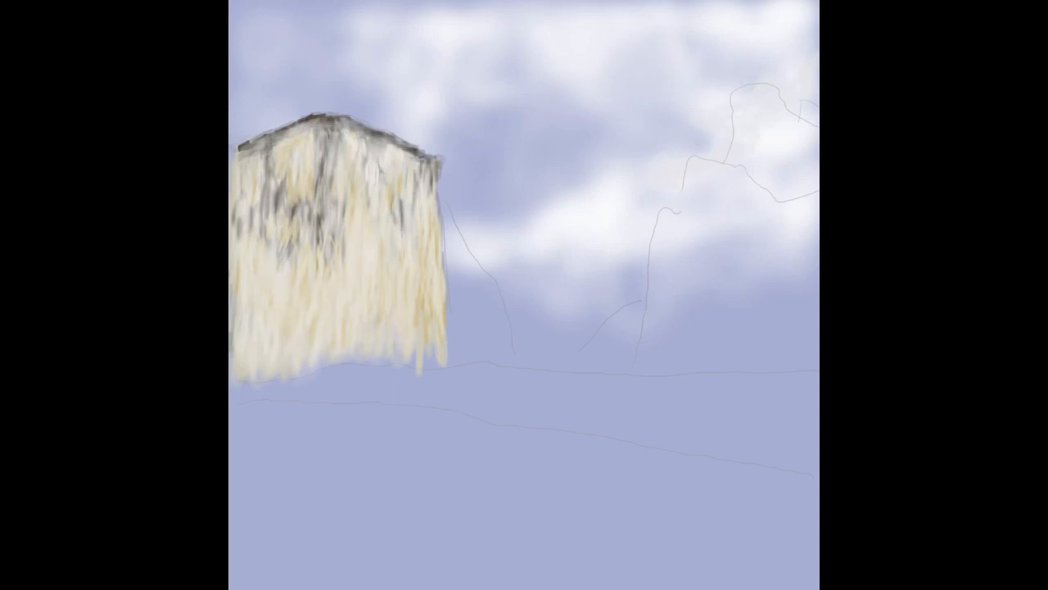
drag(446, 209, 467, 331)
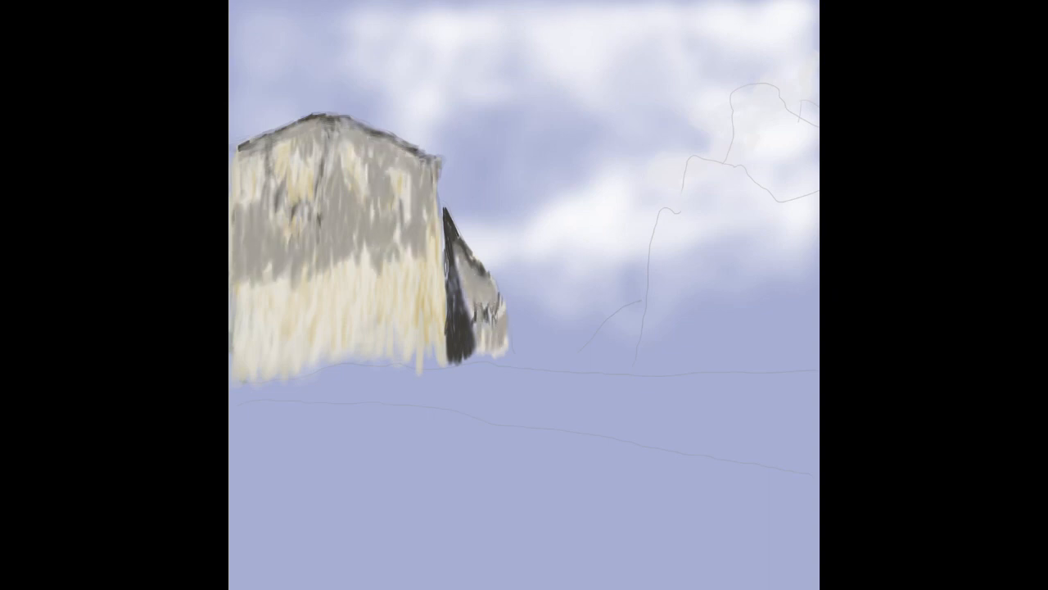
drag(246, 389, 557, 381)
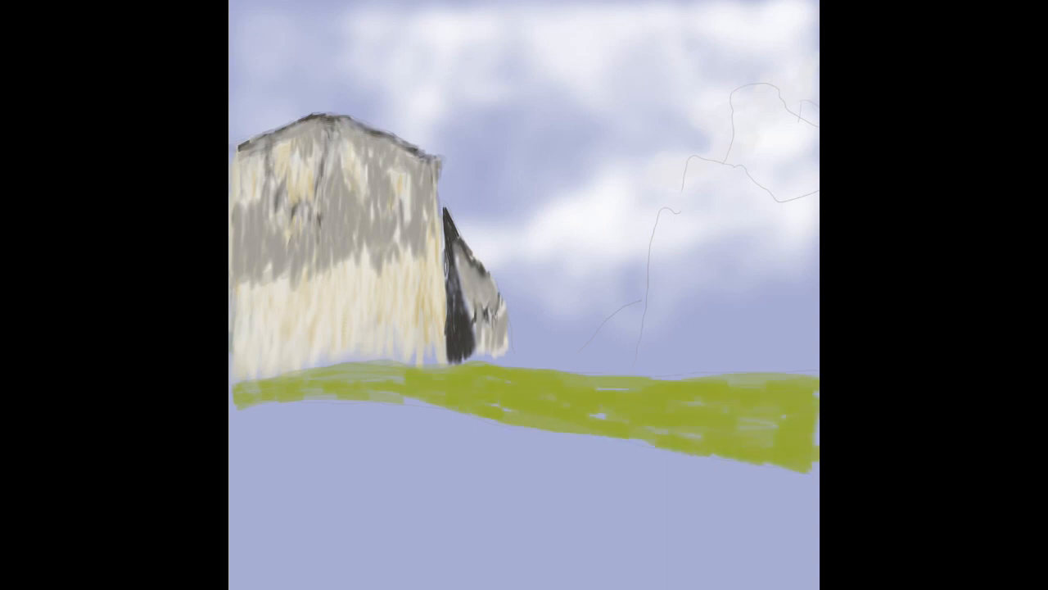
drag(344, 377, 557, 389)
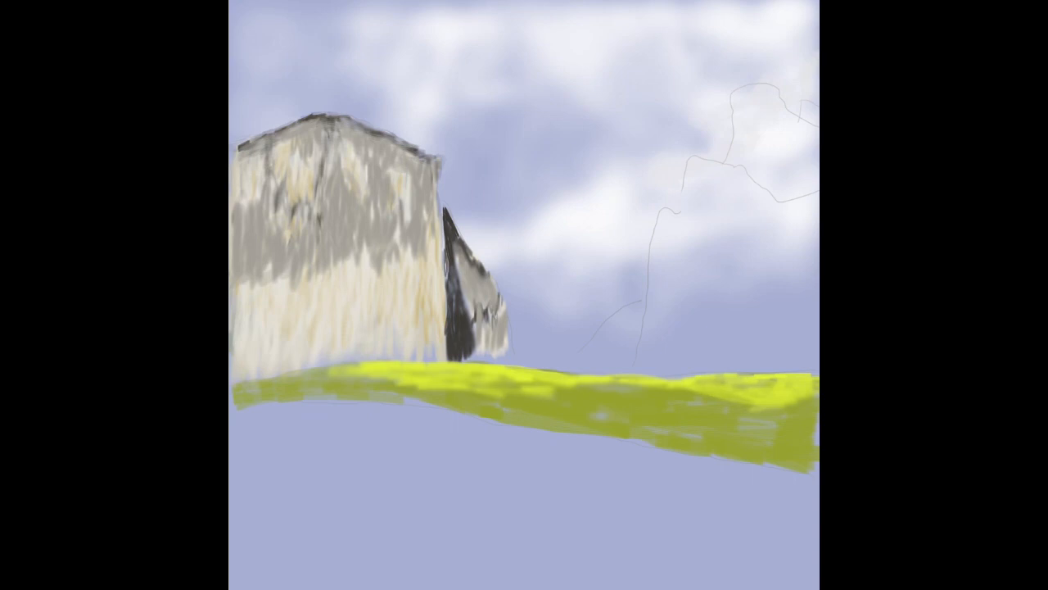
- Fill the right-hand cliffs with pale cream and scribble grey-brown texture onto them
drag(246, 422, 459, 422)
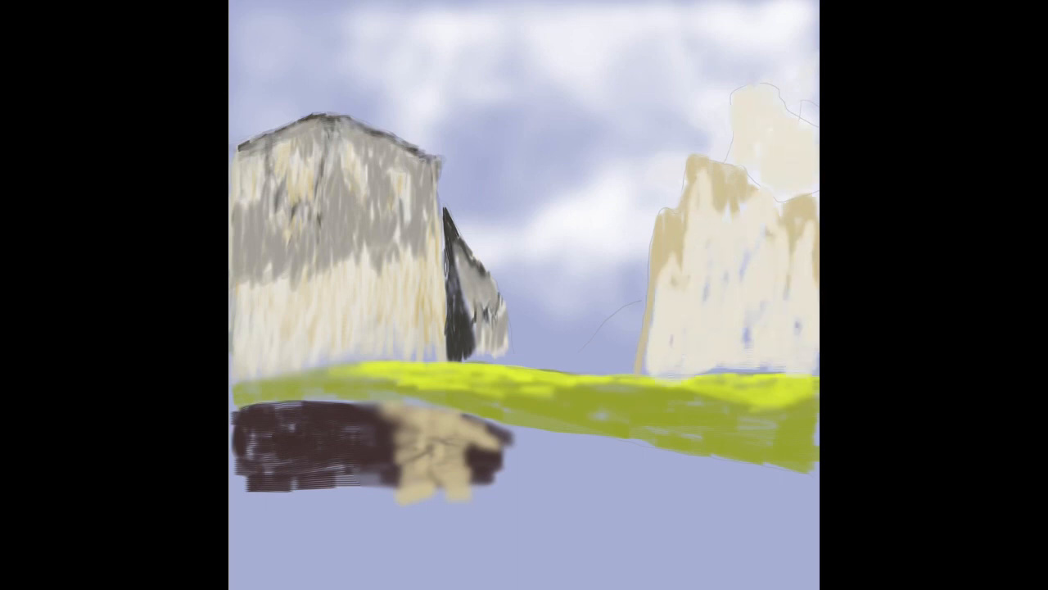
drag(700, 168, 758, 234)
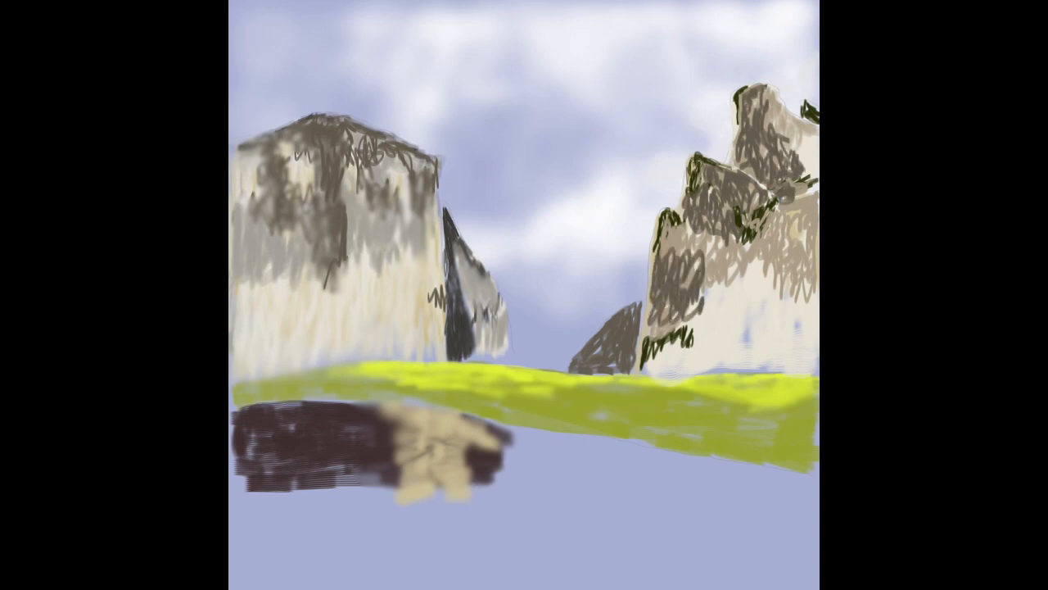
- Add a black shadow patch on the right cliff and a dark pine tree on the meadow
drag(738, 278, 741, 360)
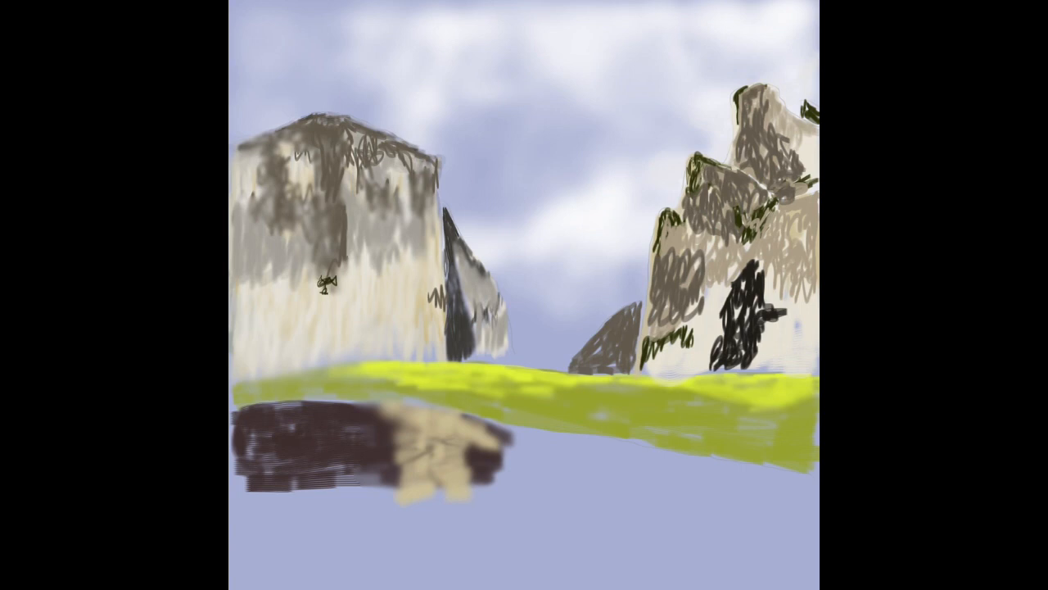
drag(327, 278, 323, 393)
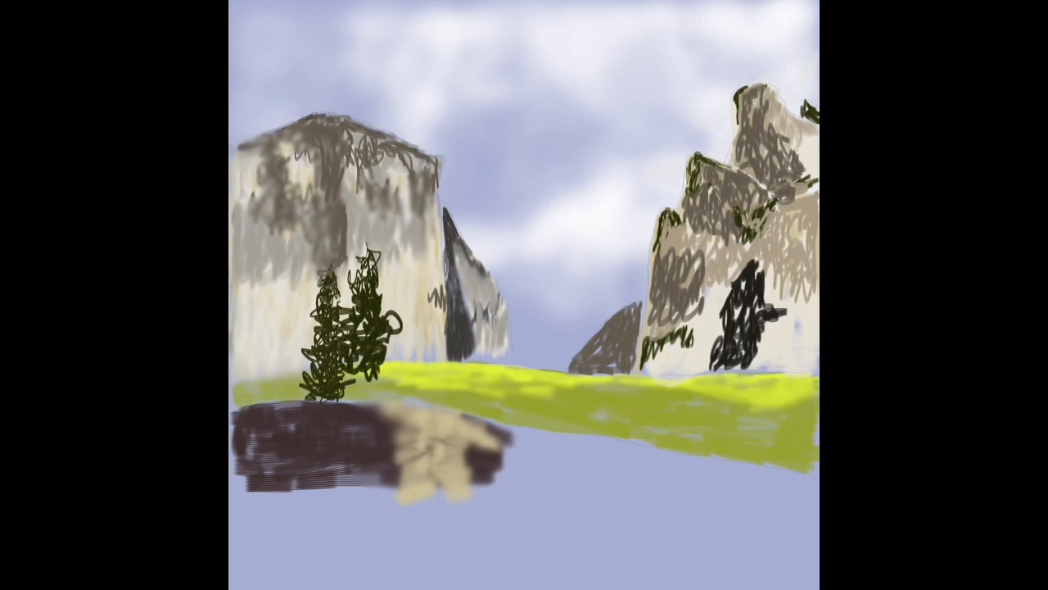
- Add pines along the meadow edge and under the right cliff, then paint the reflecting lake
drag(373, 327, 426, 352)
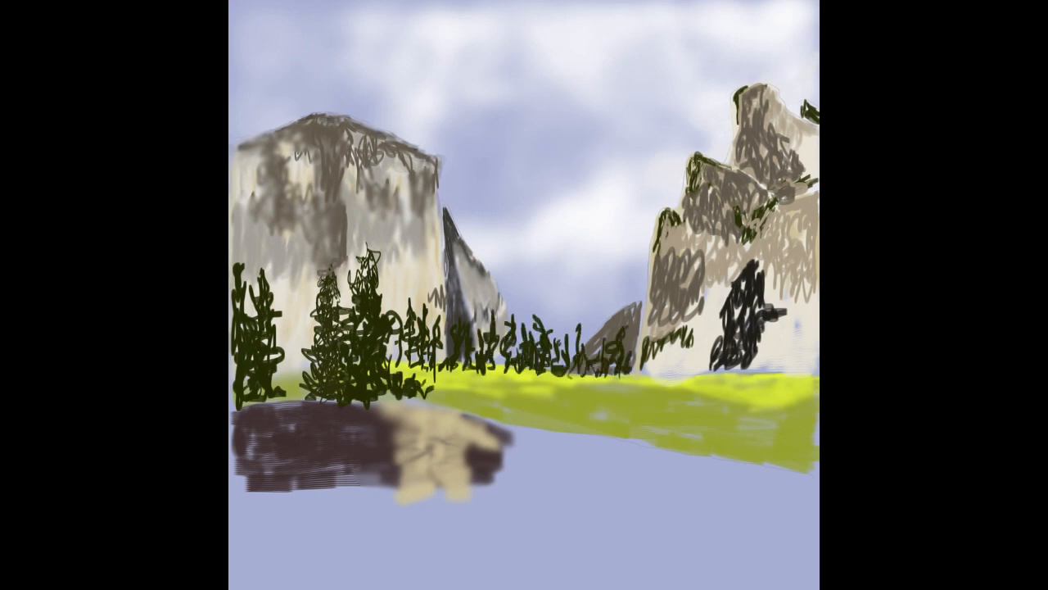
drag(807, 262, 807, 377)
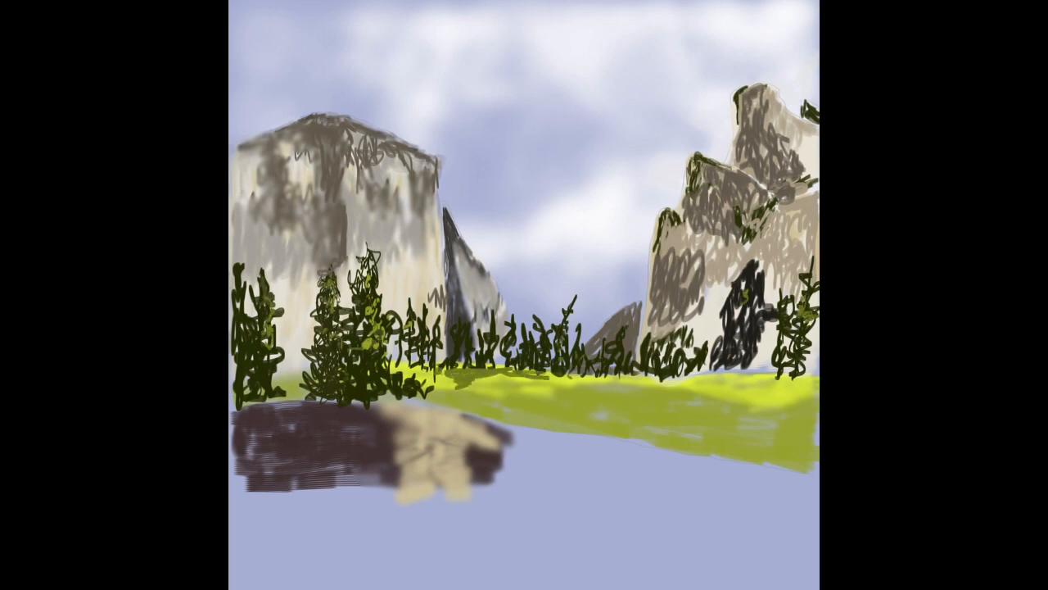
drag(589, 440, 700, 455)
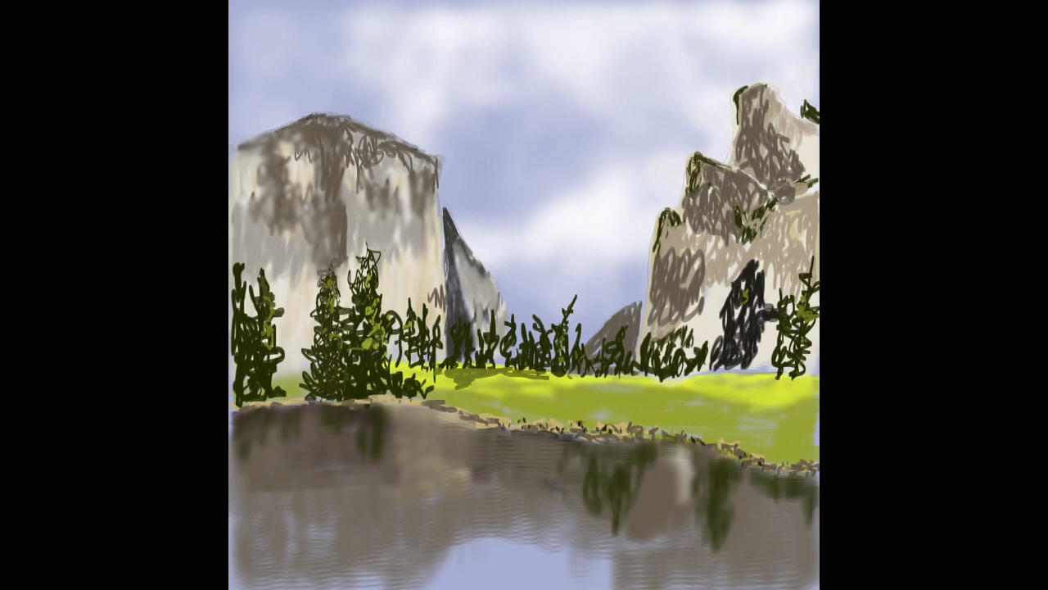
- Click on the canvas near the meadow shoreline
click(567, 407)
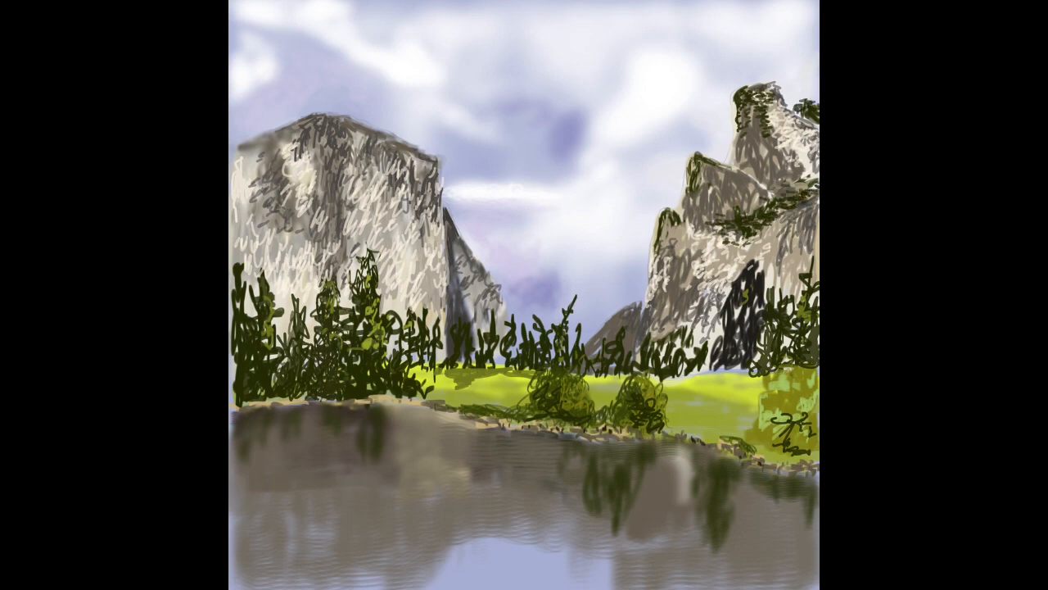
- Jump back to the early stage and lay a wide green meadow band below the first cliff
click(720, 164)
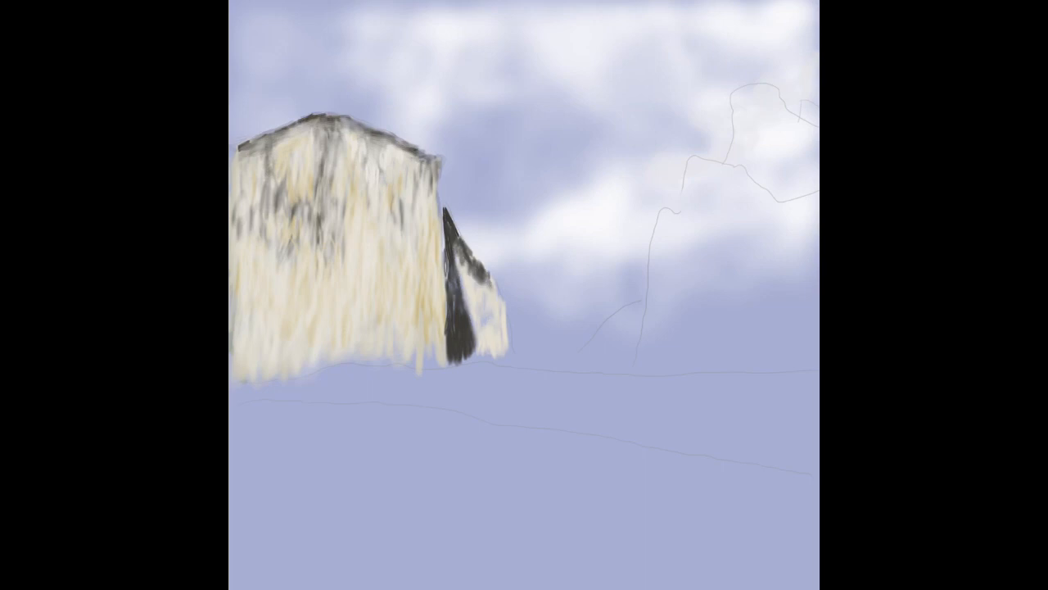
drag(246, 397, 811, 450)
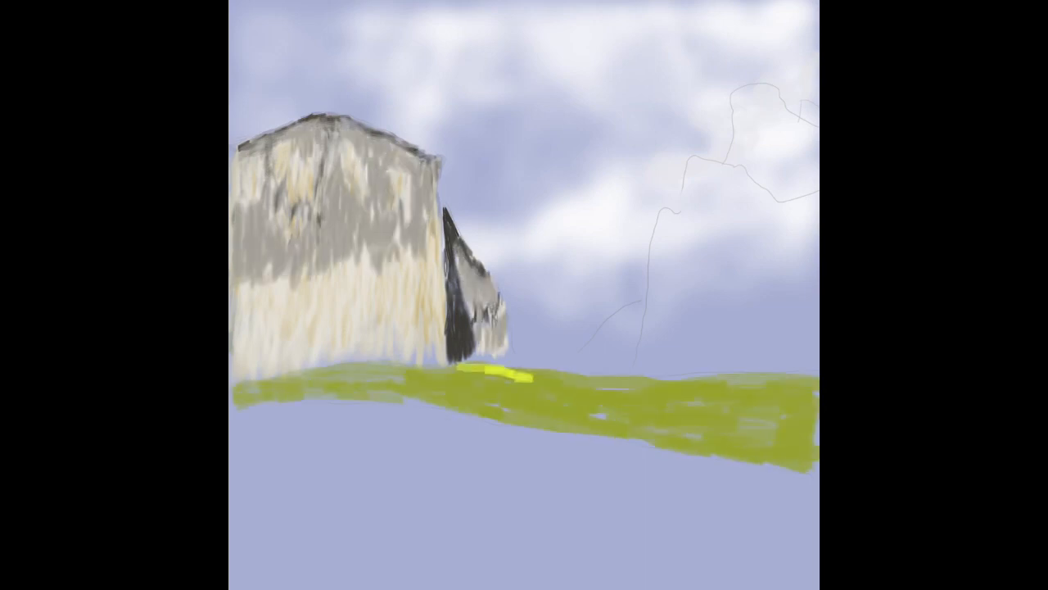